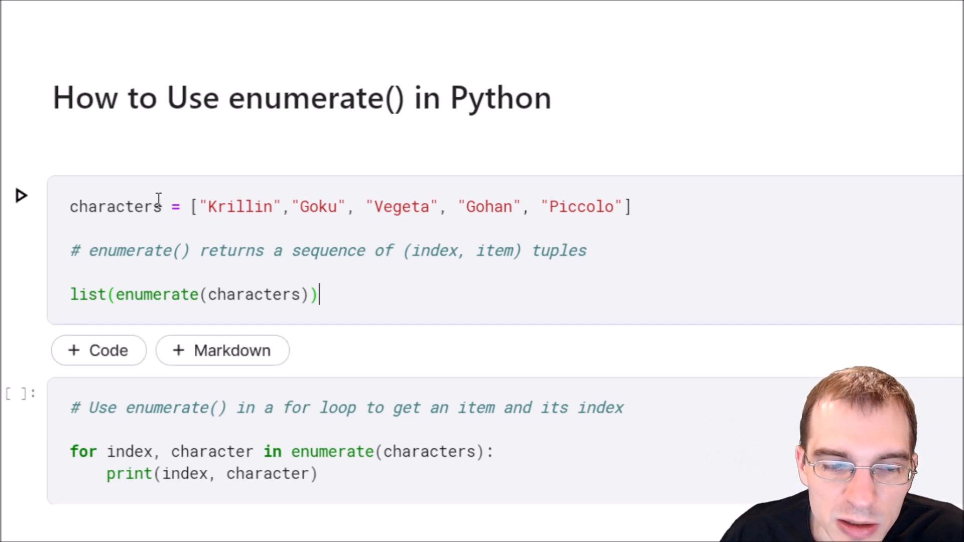
Run list(enumerate(characters)) to output (index, name) tuples 0 Krillin through 4 Piccolo.
double_click(116, 205)
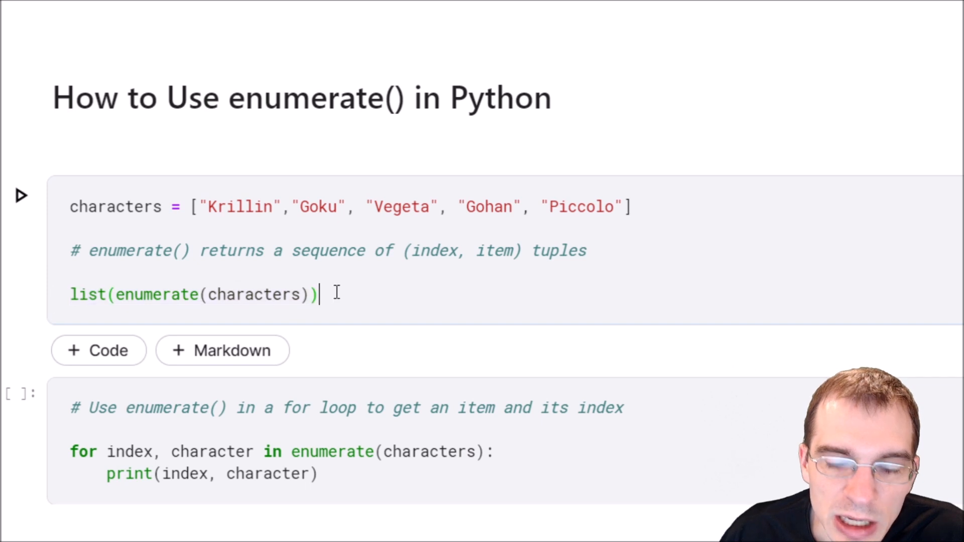
left_click_drag(208, 207, 344, 207)
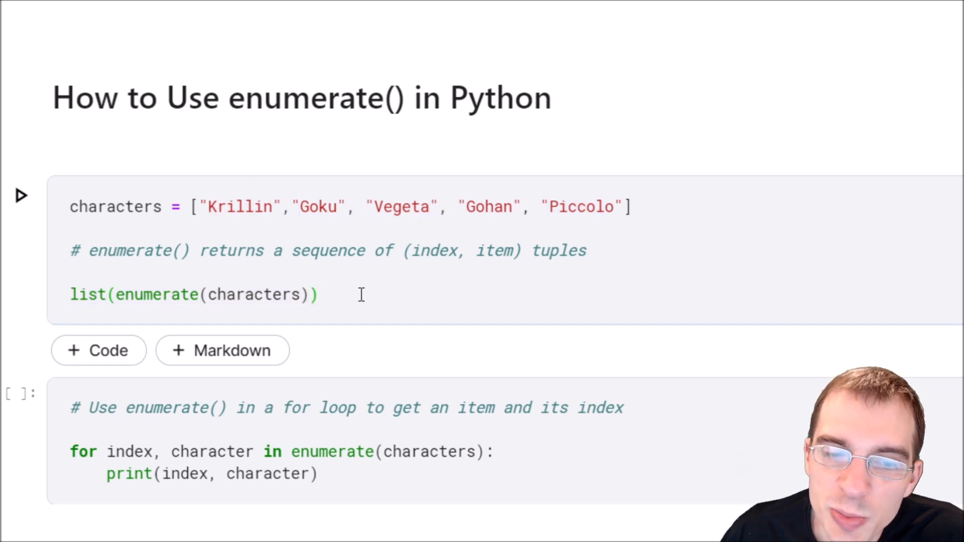
key("shift+enter")
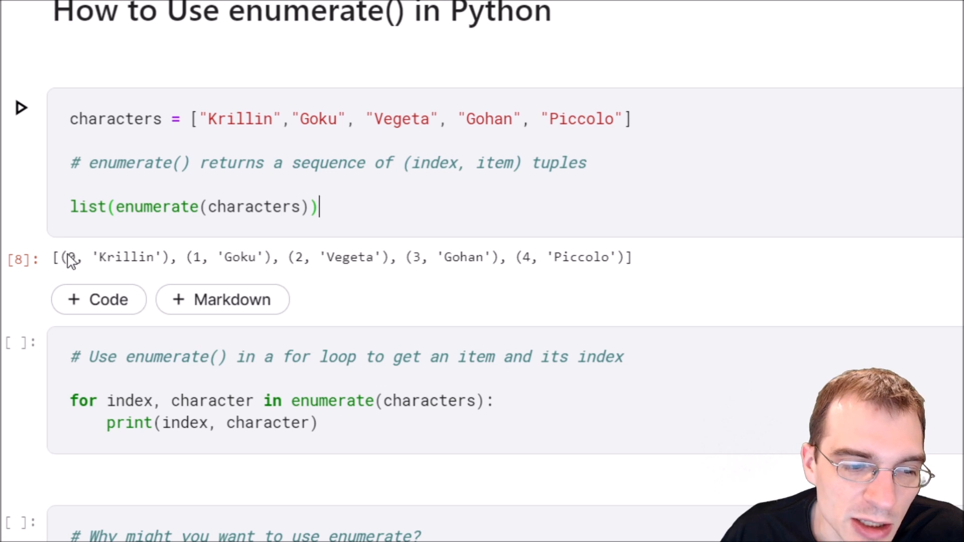
double_click(240, 119)
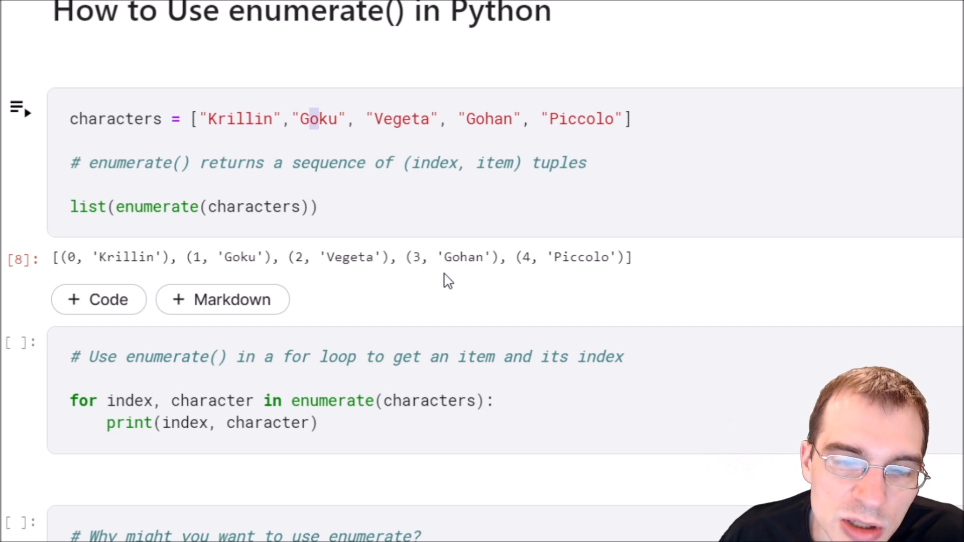
mouse_move(438, 283)
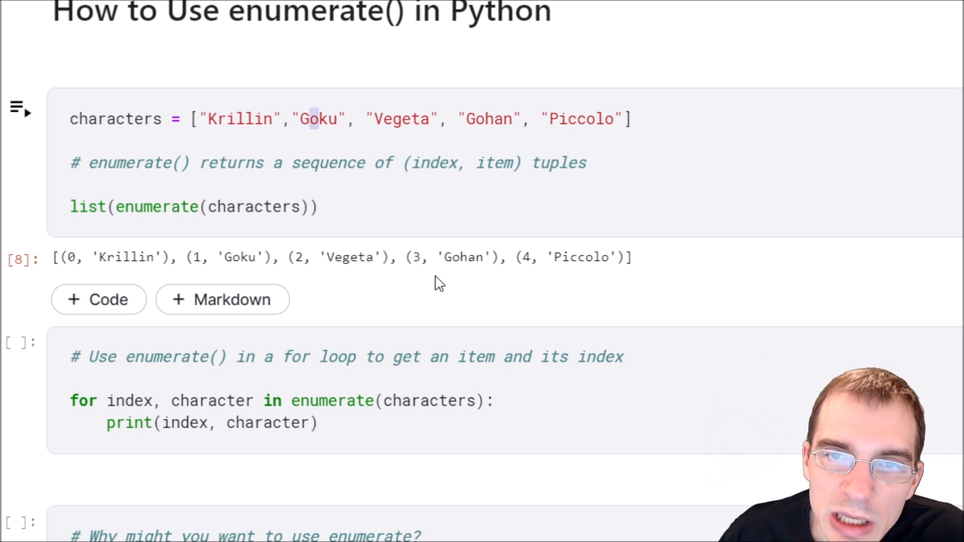
Review the for index, character in enumerate(characters) loop and its unpacked variables.
scroll("down", 3)
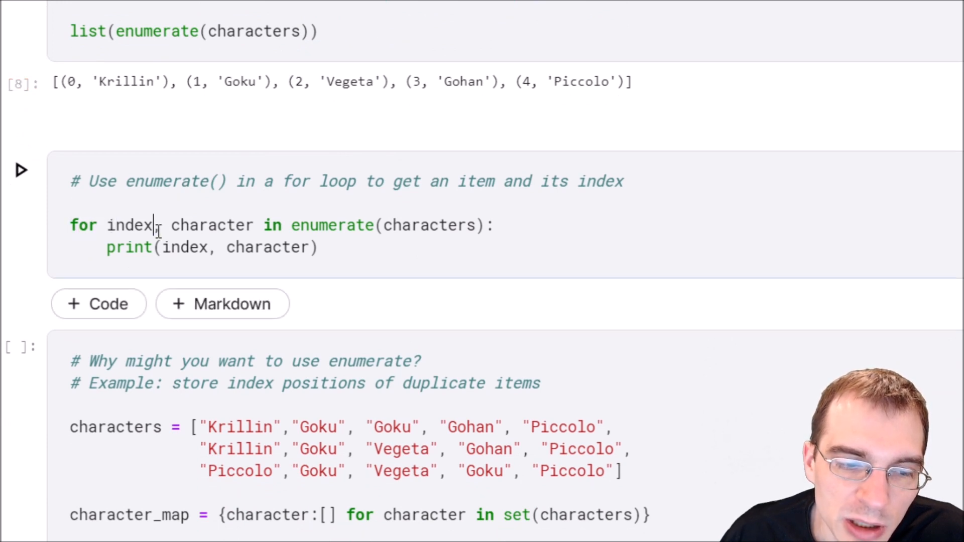
double_click(212, 224)
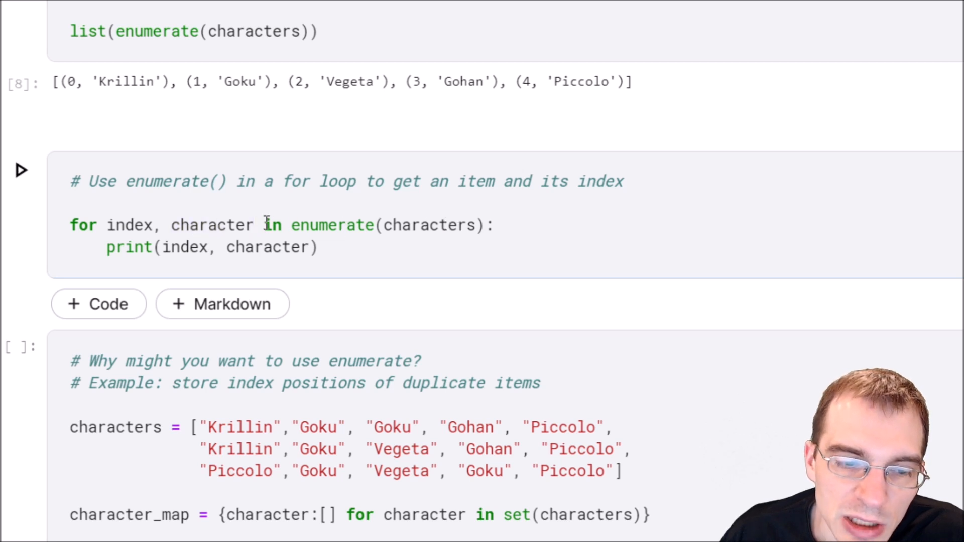
double_click(333, 225)
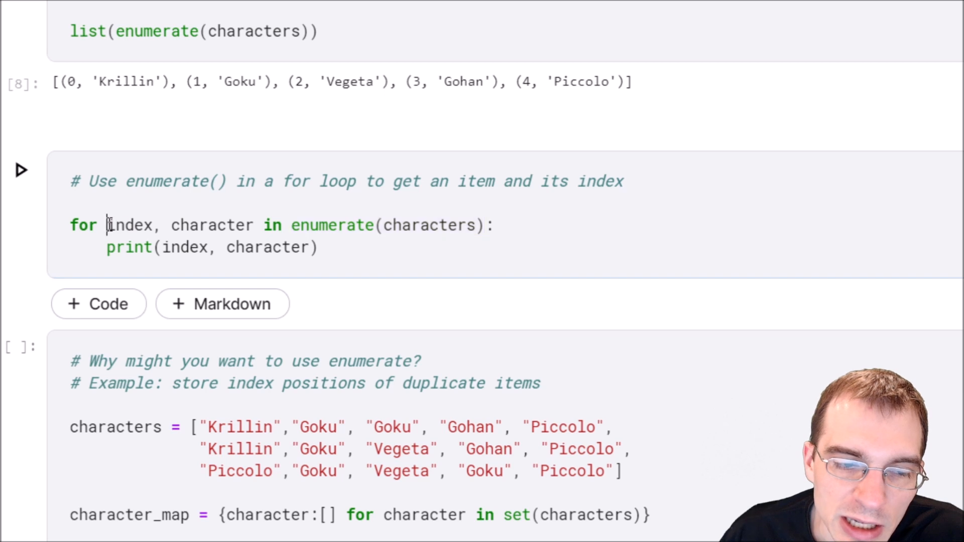
left_click_drag(108, 225, 255, 225)
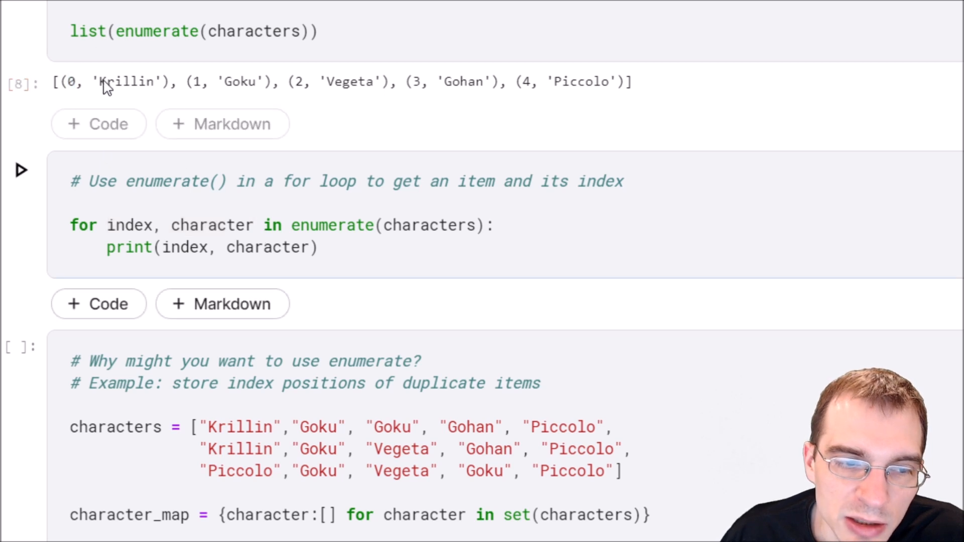
Relate Krillin's output tuple to the loop variables index and character.
double_click(128, 81)
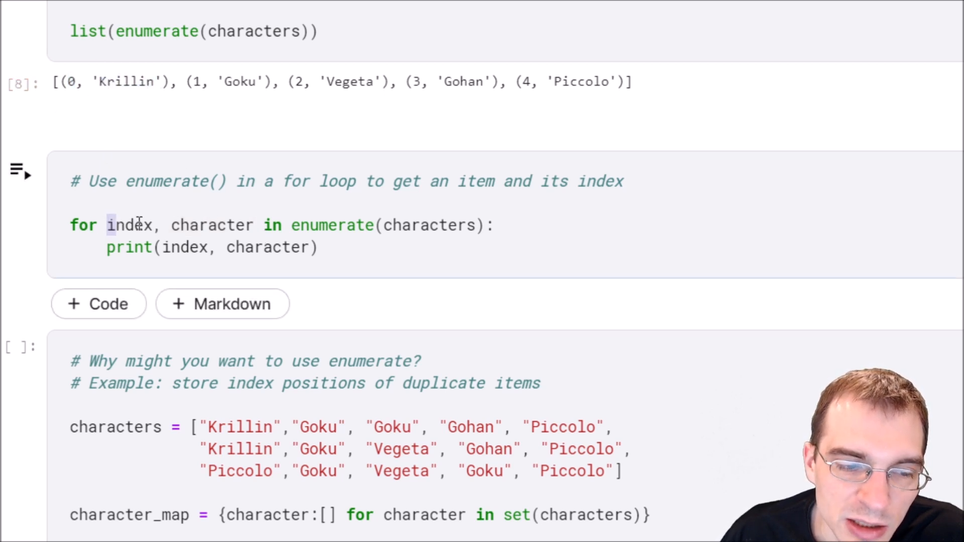
left_click_drag(106, 225, 254, 224)
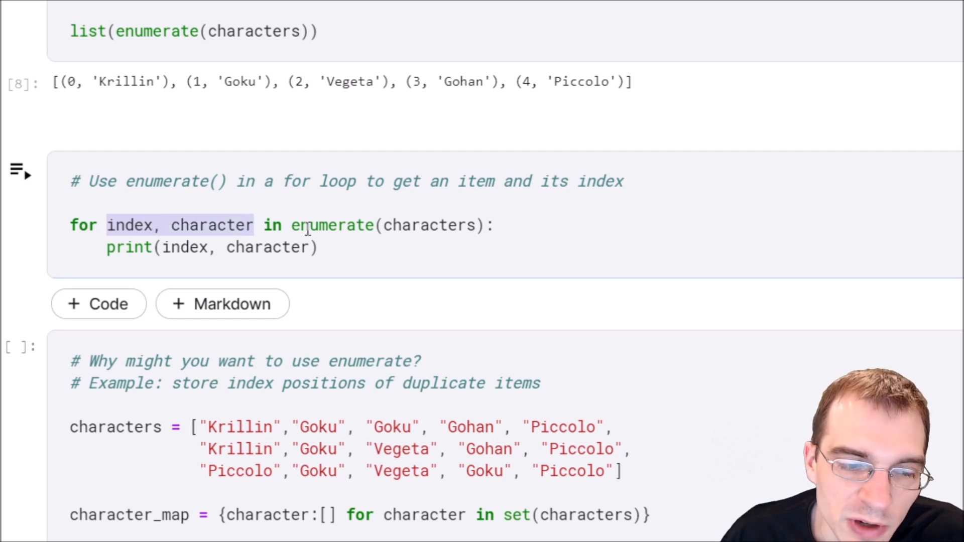
left_click(318, 247)
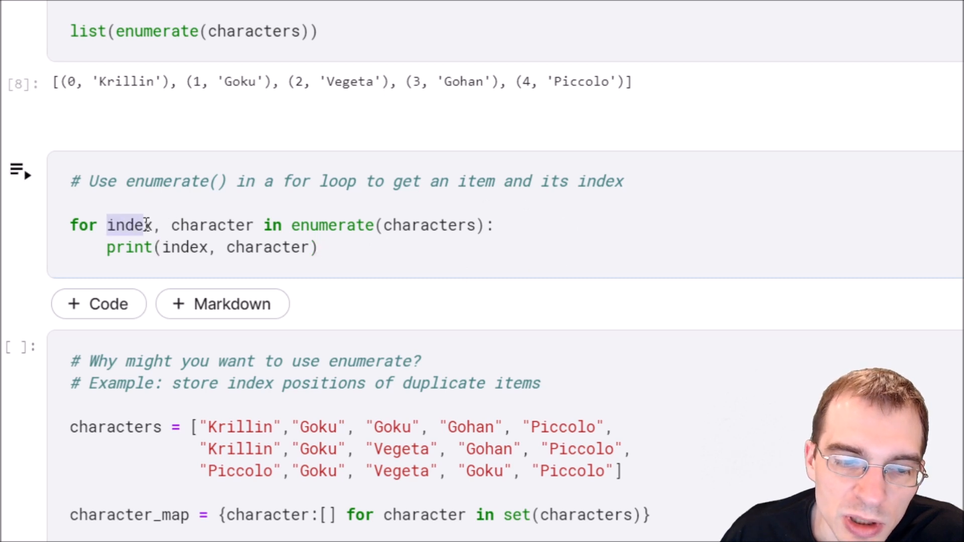
double_click(211, 225)
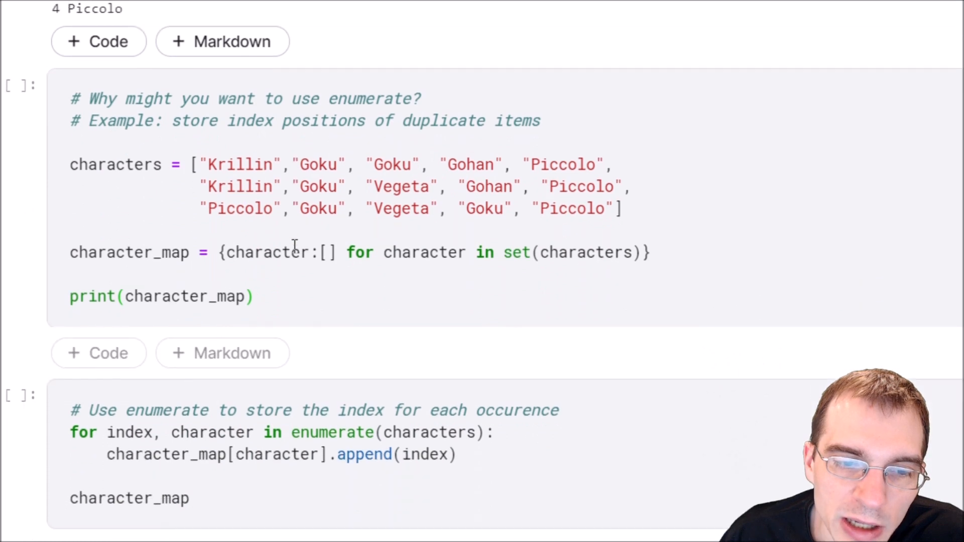
mouse_move(428, 286)
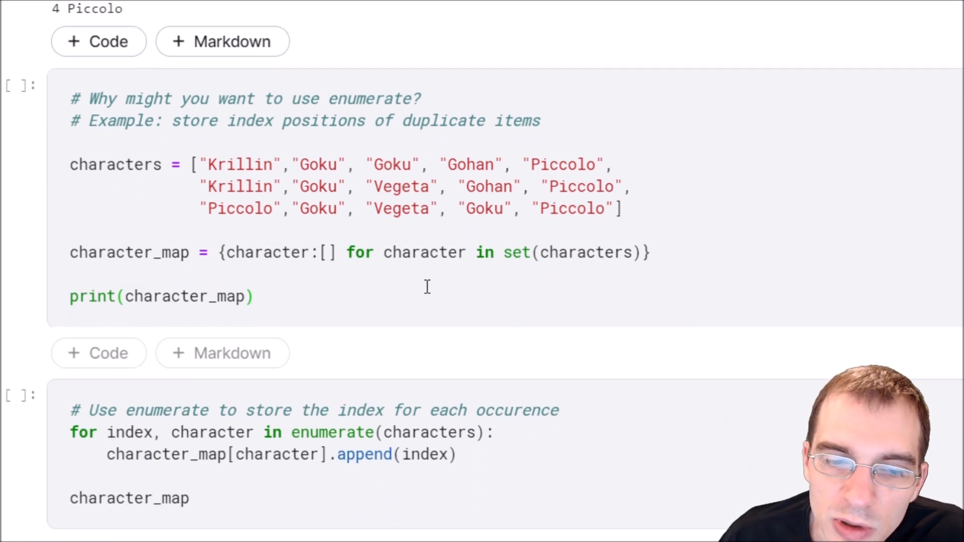
mouse_move(399, 298)
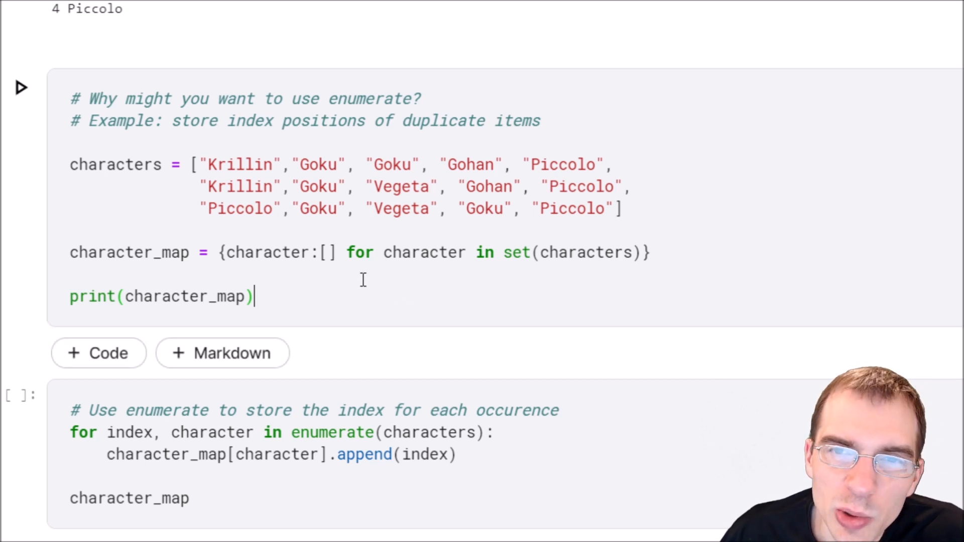
mouse_move(355, 281)
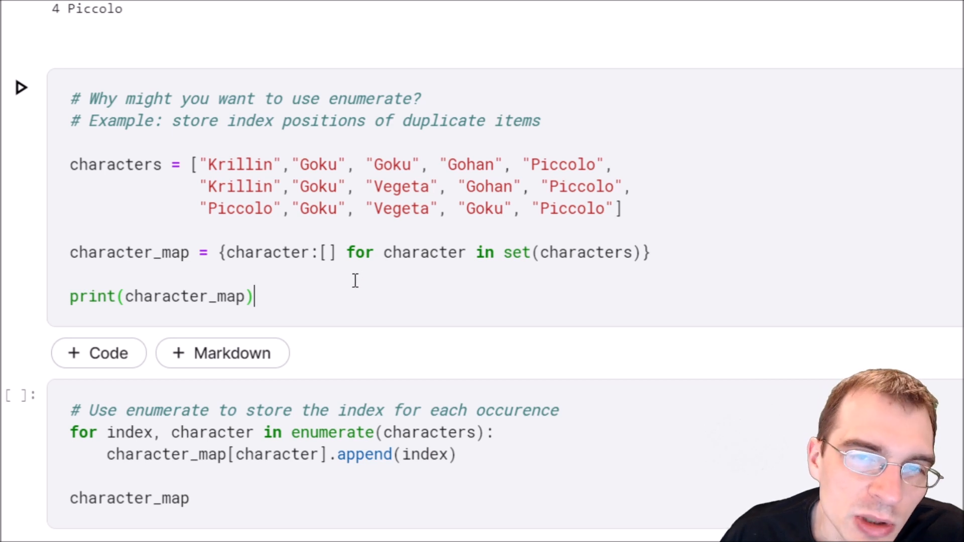
mouse_move(442, 265)
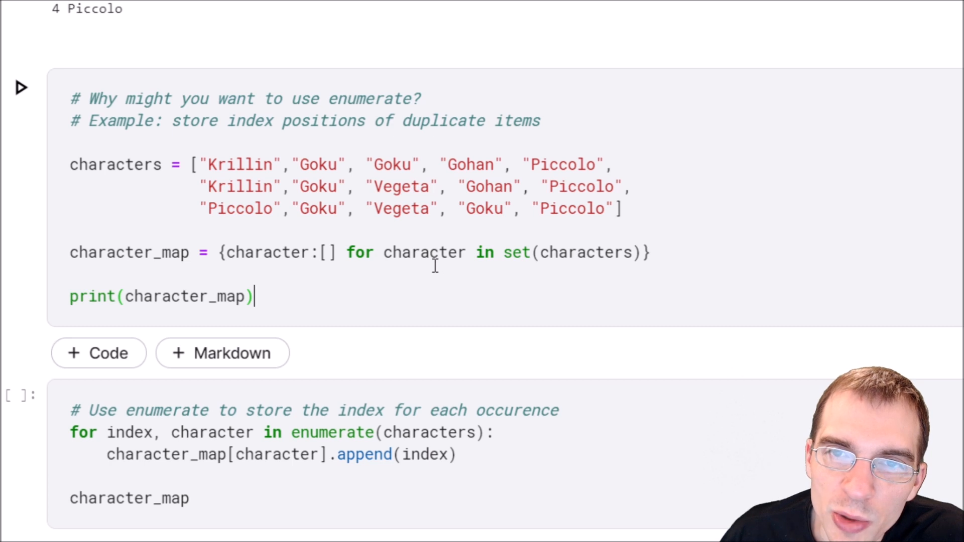
mouse_move(325, 284)
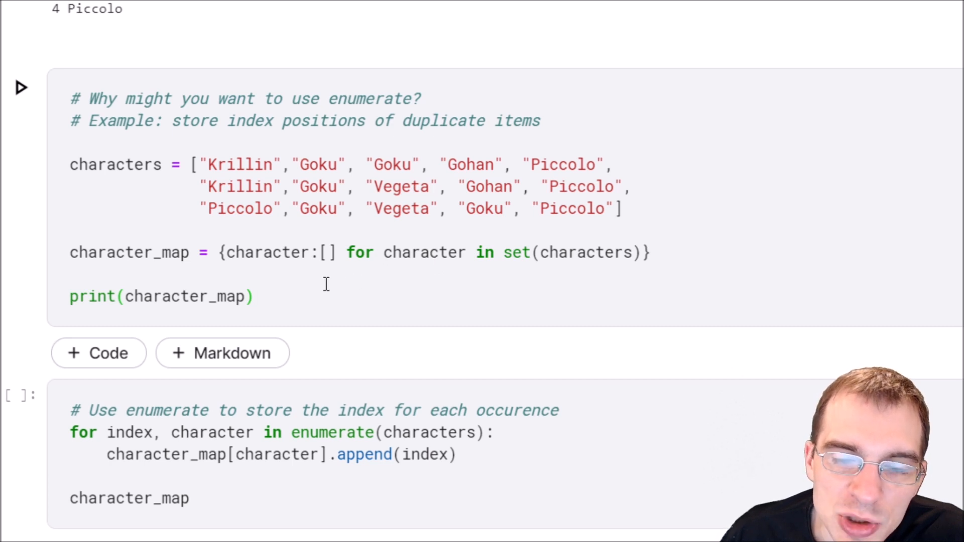
mouse_move(313, 281)
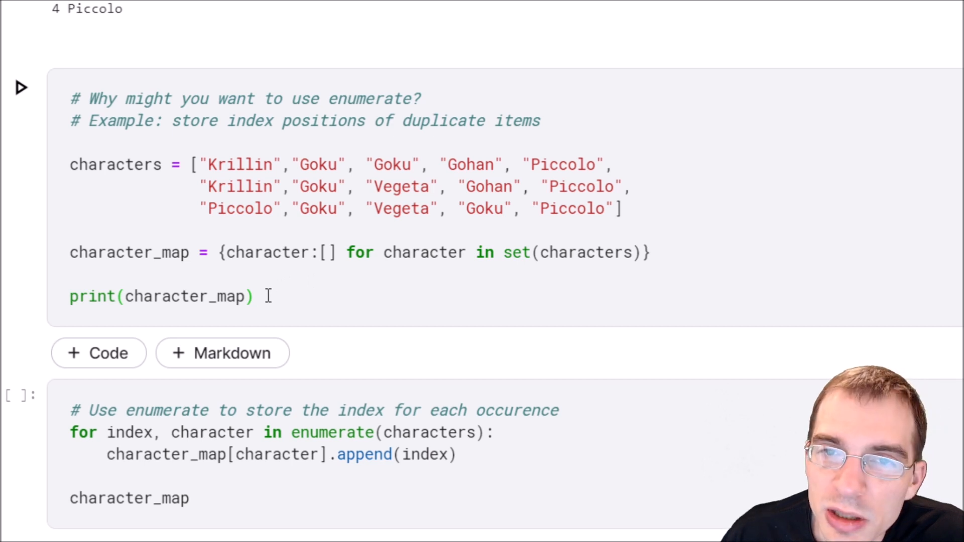
Run the cell defining the duplicate characters list and the empty-list character_map dictionary.
left_click(70, 164)
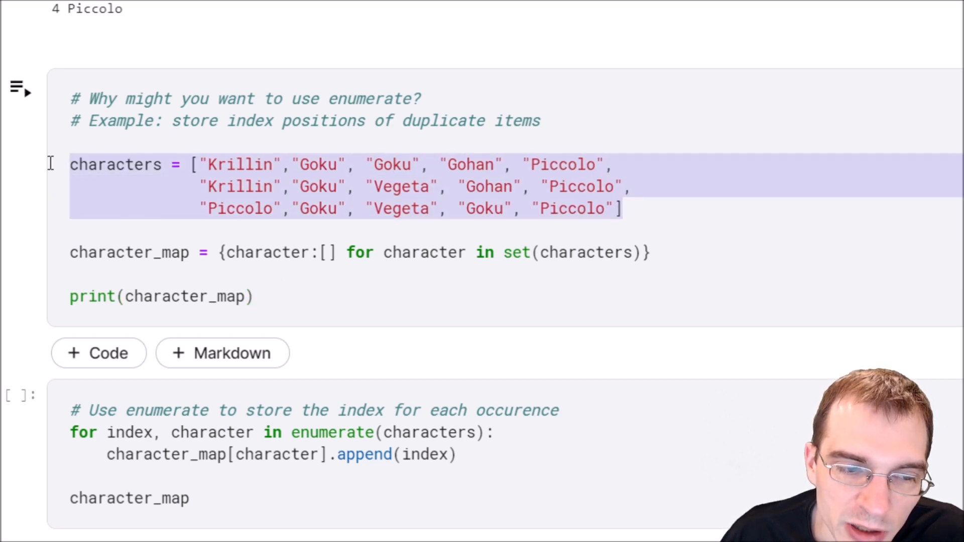
double_click(319, 164)
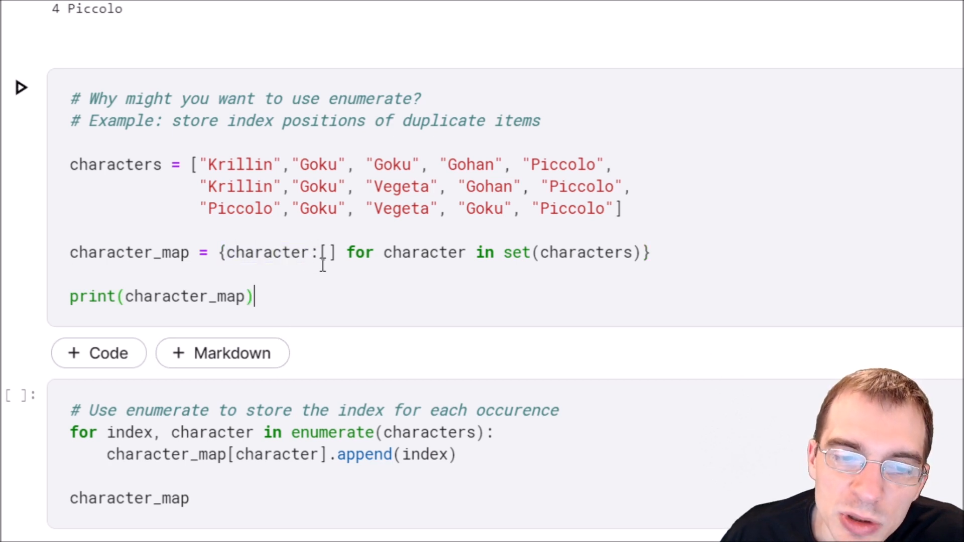
mouse_move(333, 300)
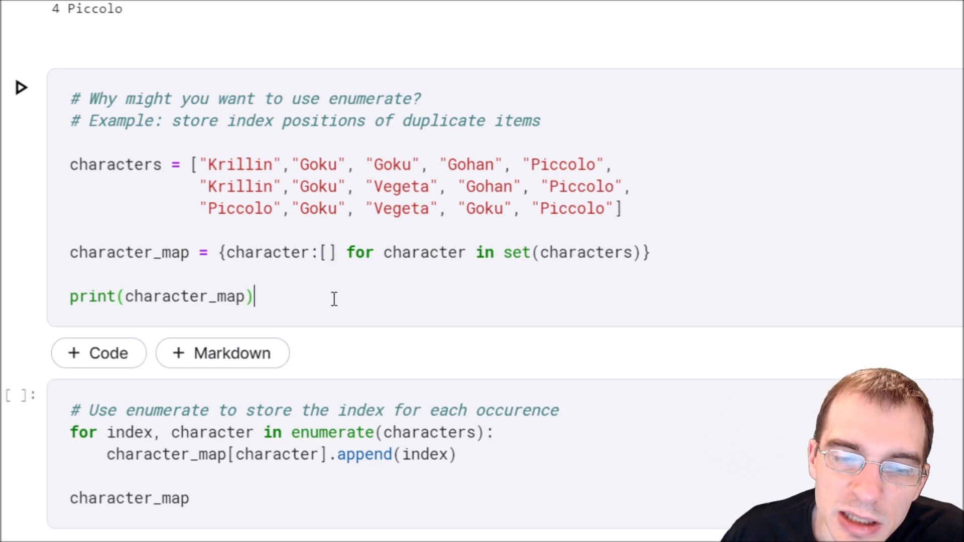
double_click(319, 164)
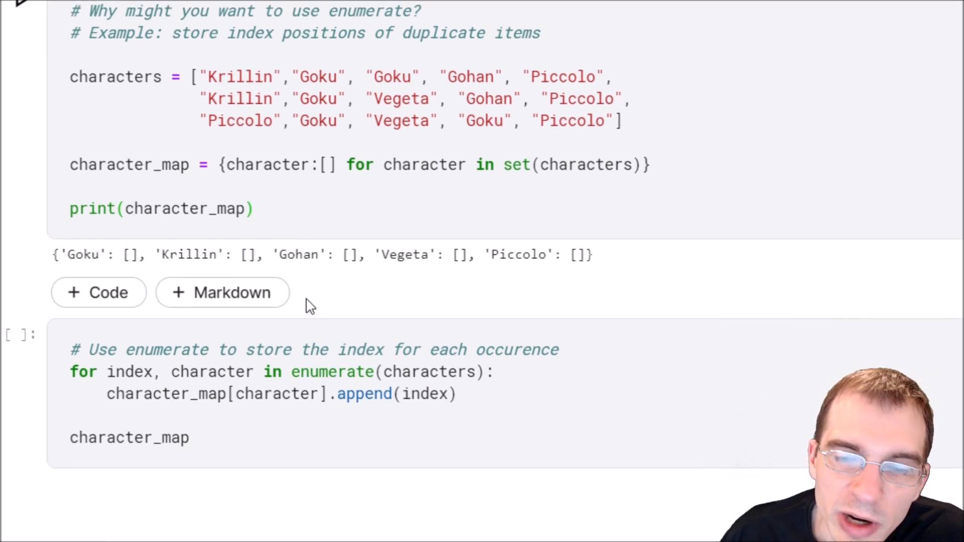
scroll("down", 3)
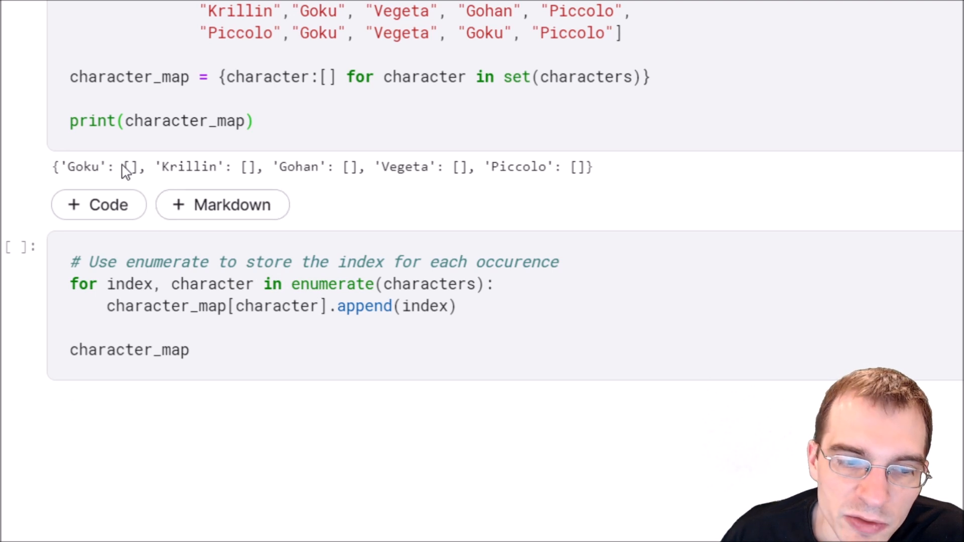
double_click(249, 167)
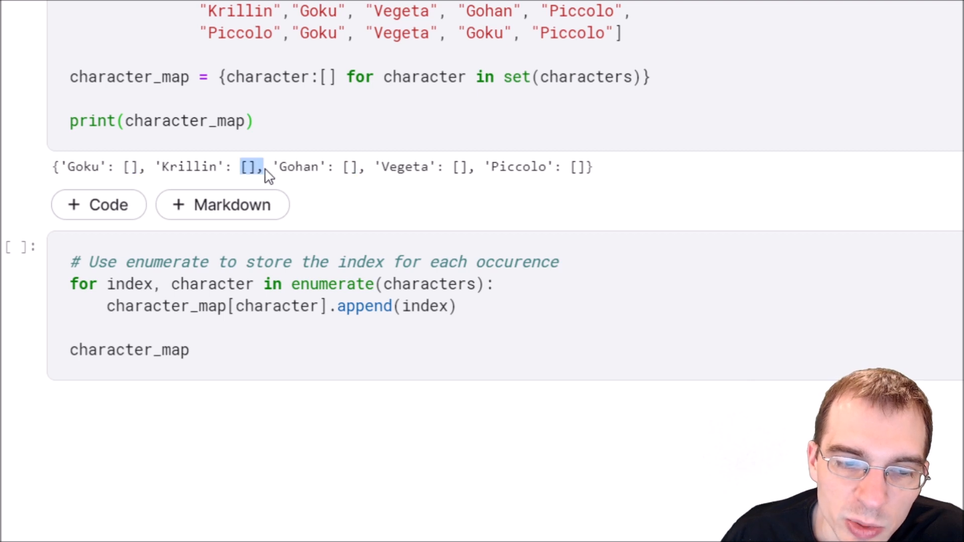
mouse_move(437, 197)
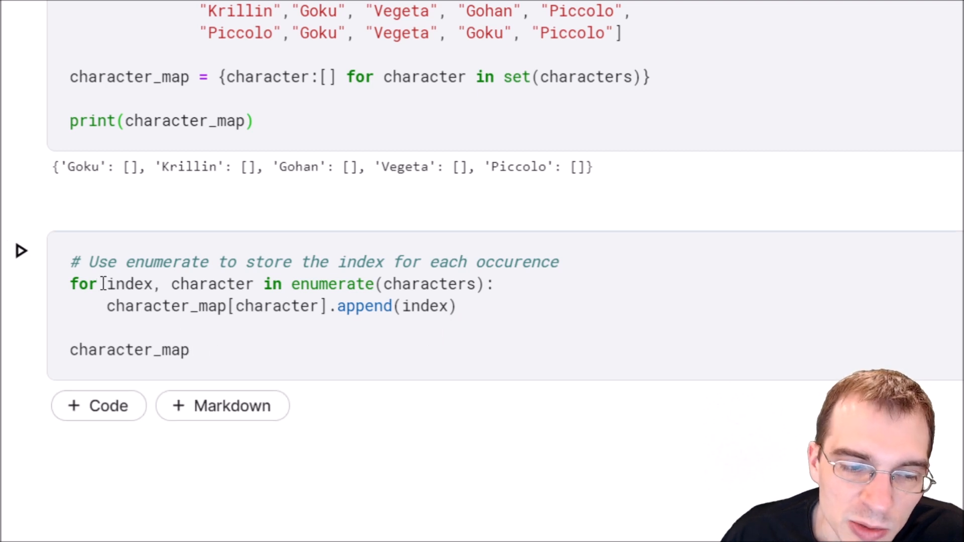
left_click_drag(103, 284, 254, 284)
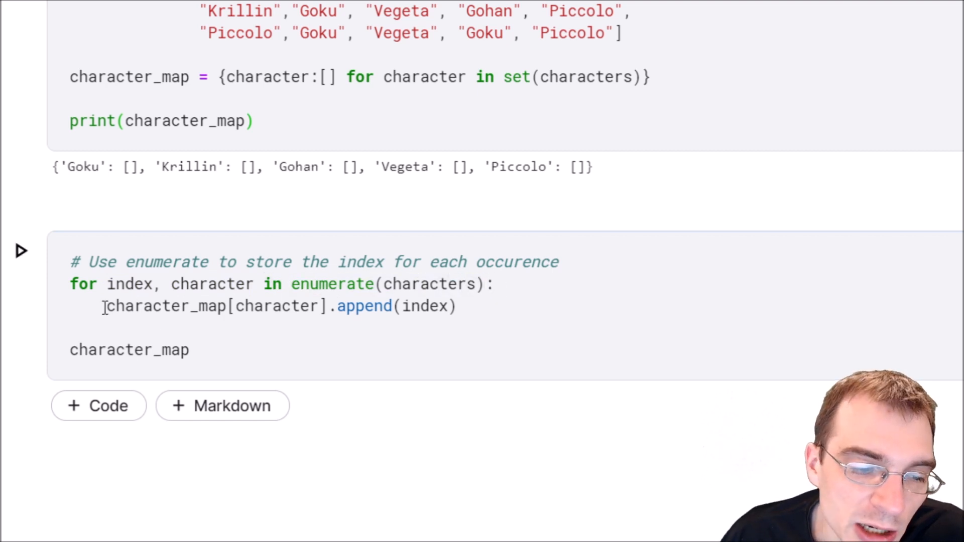
left_click_drag(105, 305, 390, 305)
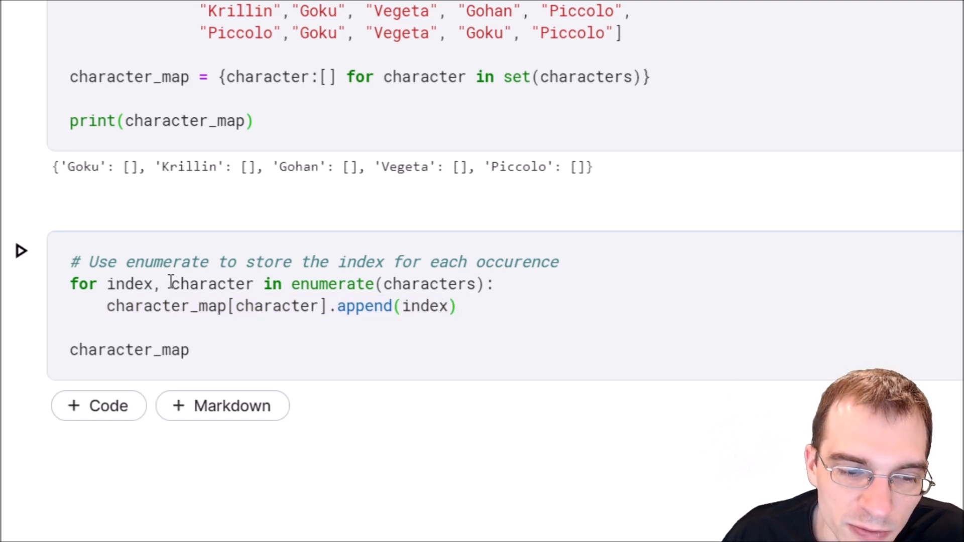
double_click(211, 284)
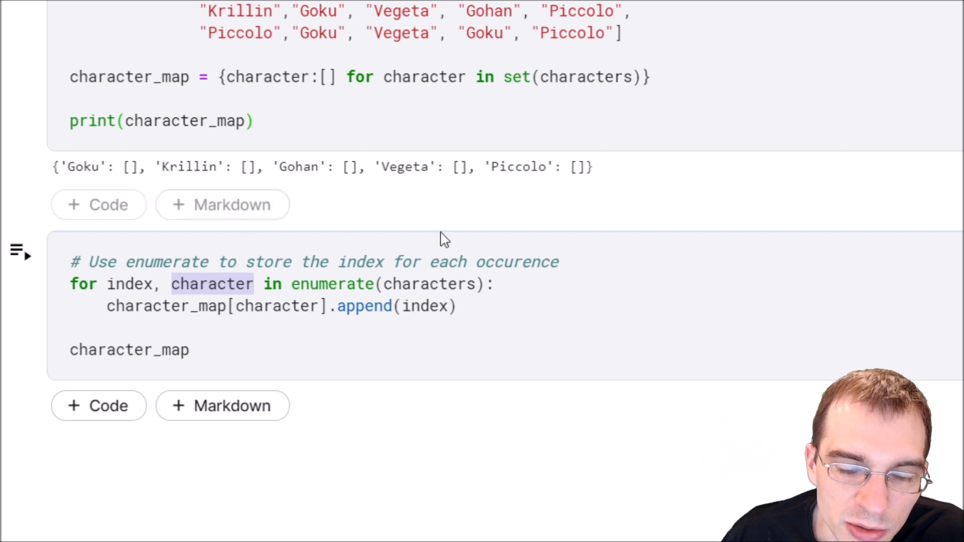
left_click(171, 305)
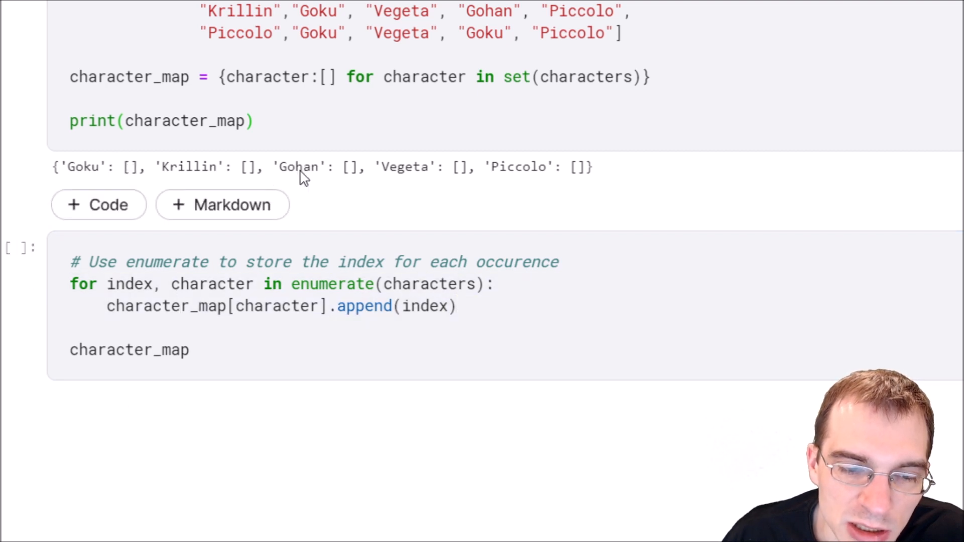
left_click(581, 277)
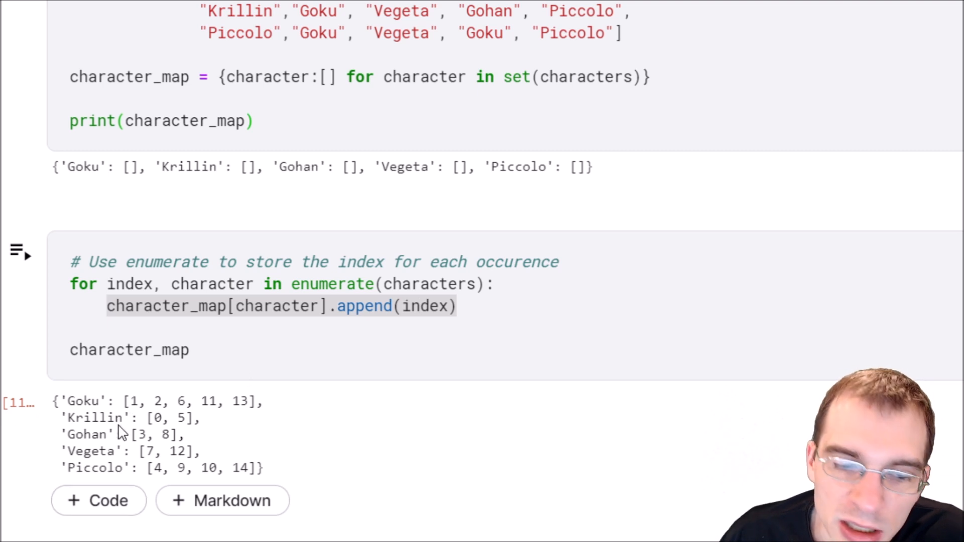
Highlight Piccolo's index positions [4, 9, 10, 14] in the filled character_map output.
left_click_drag(130, 400, 242, 400)
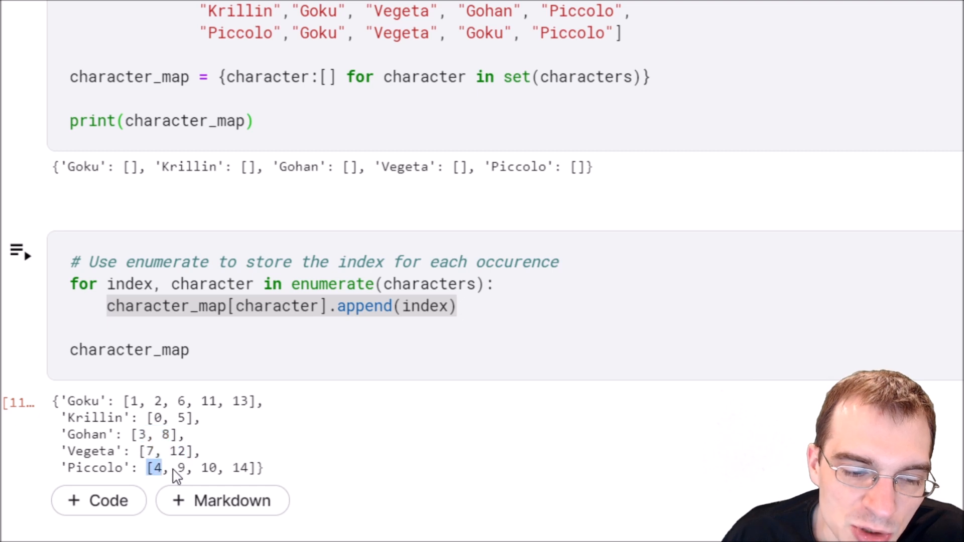
left_click_drag(154, 467, 254, 468)
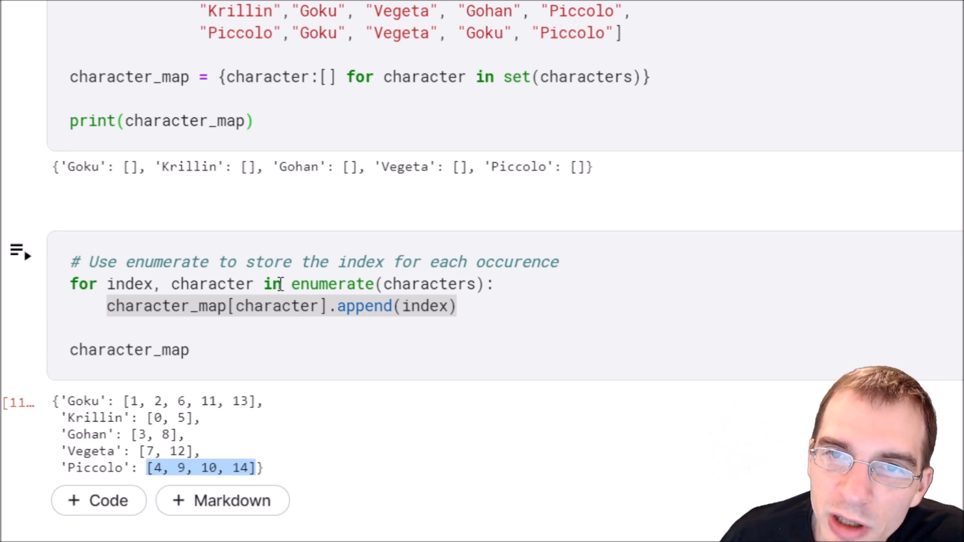
mouse_move(344, 380)
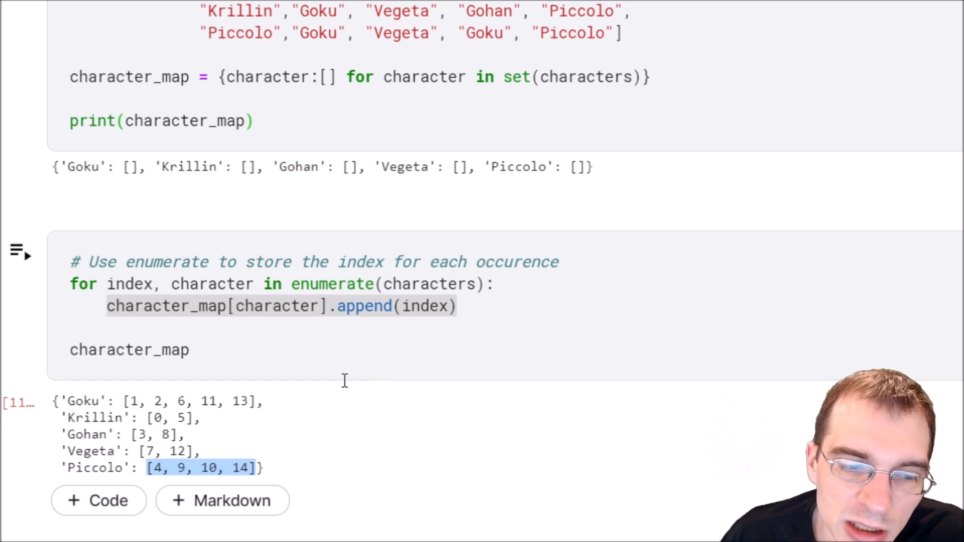
mouse_move(386, 362)
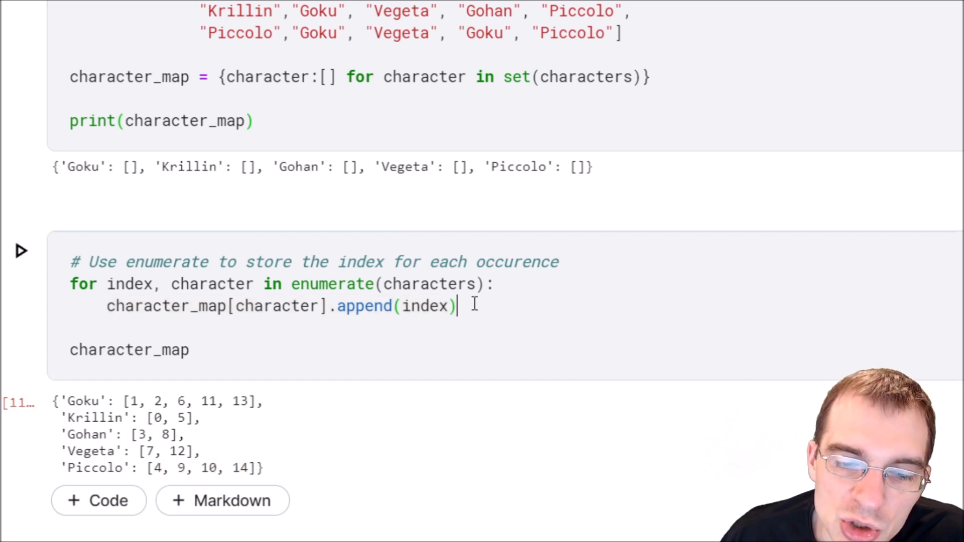
mouse_move(478, 435)
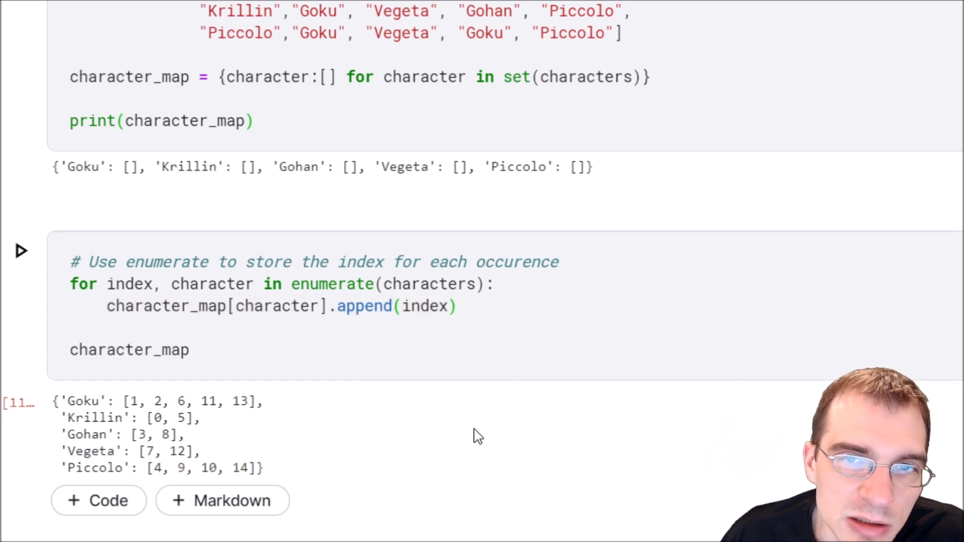